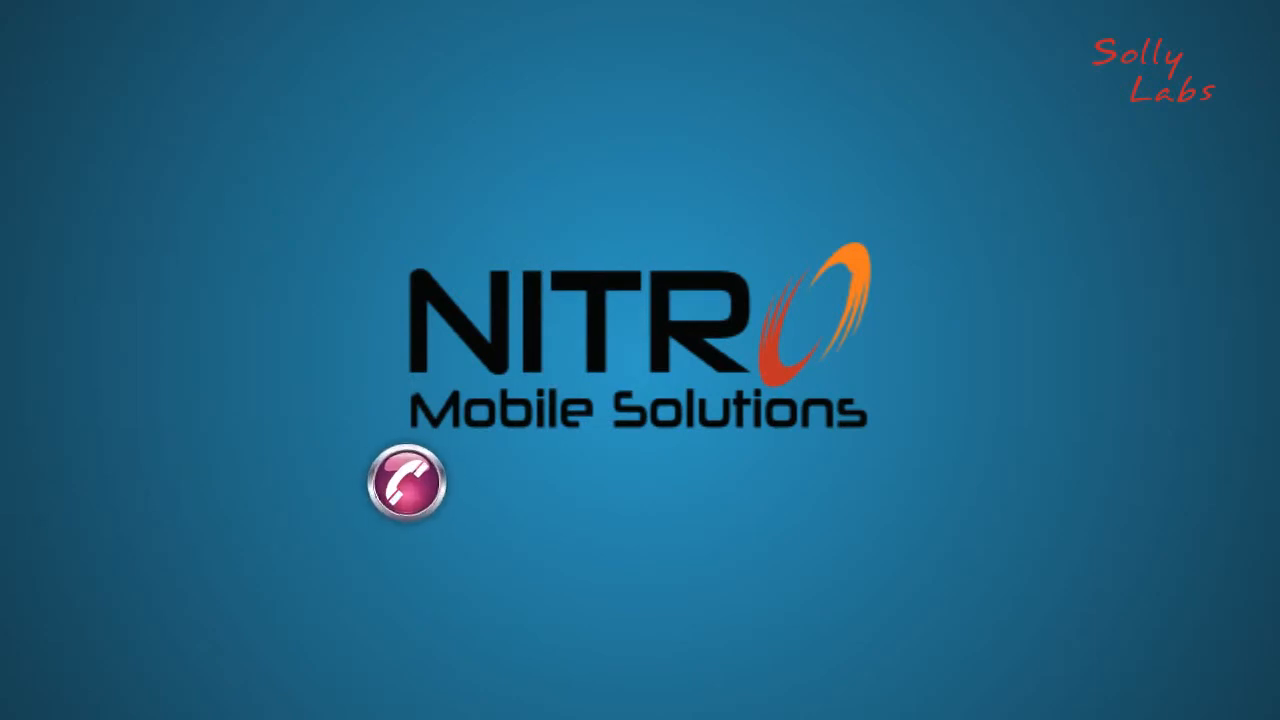
{"action": "mouse_move", "coordinate": [790, 470]}
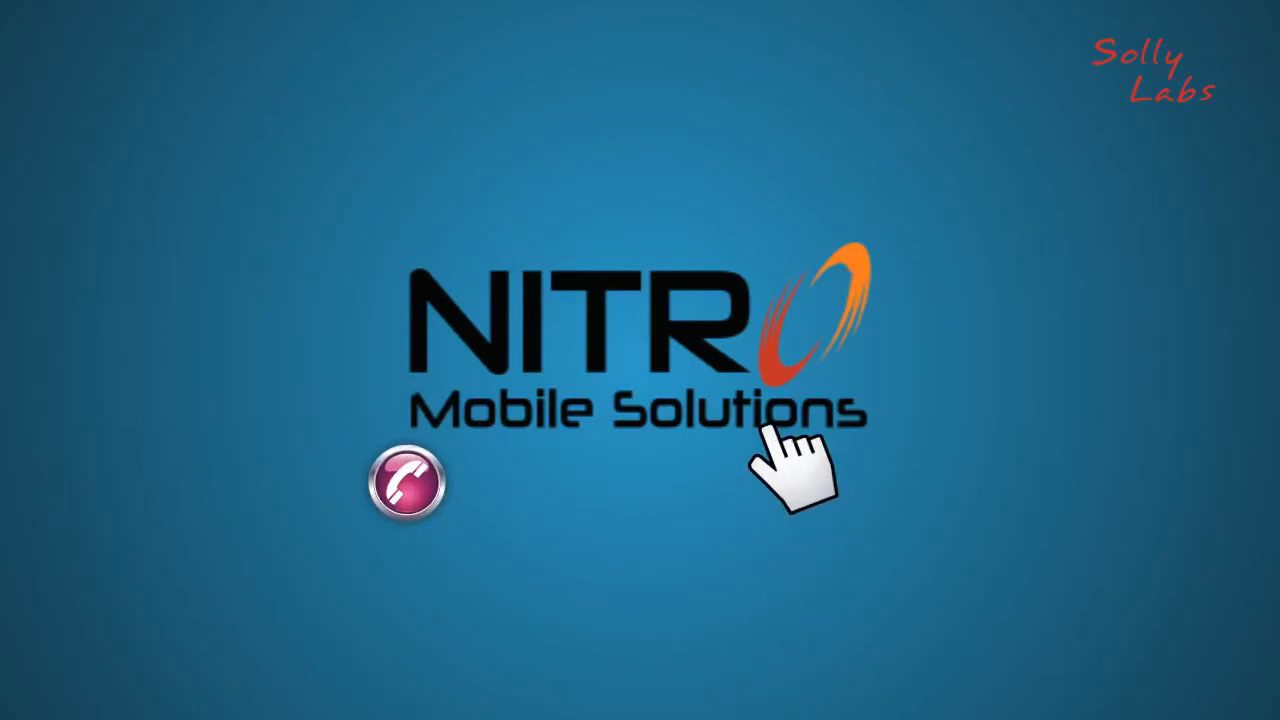